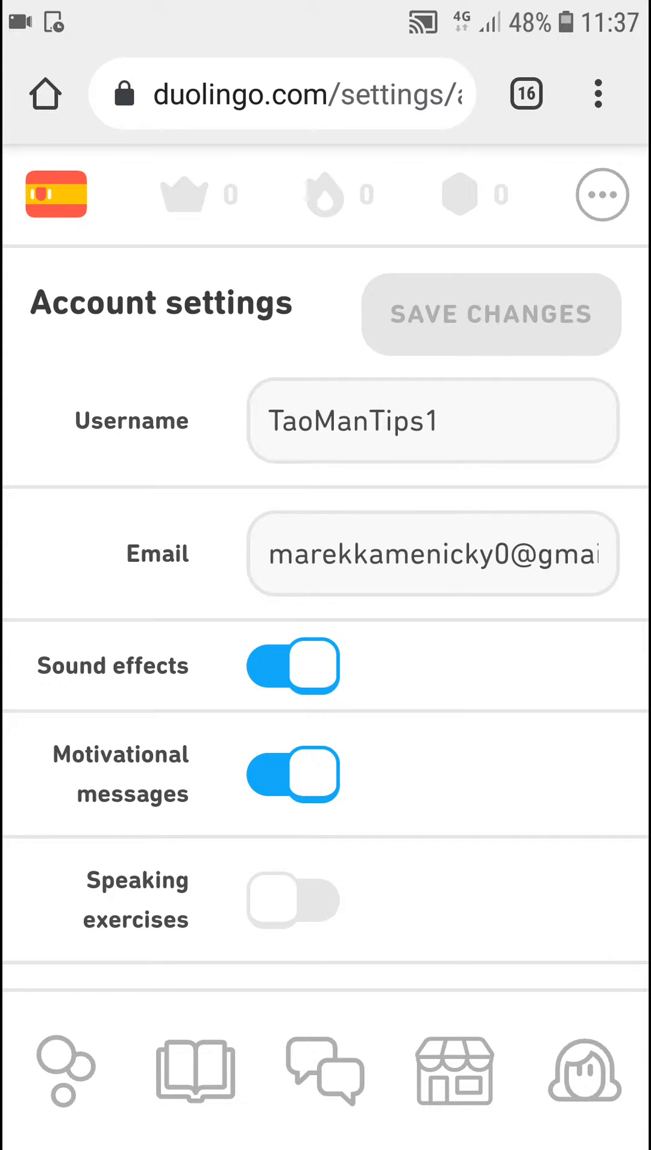
Return to the account settings page via the browser address bar
click(293, 94)
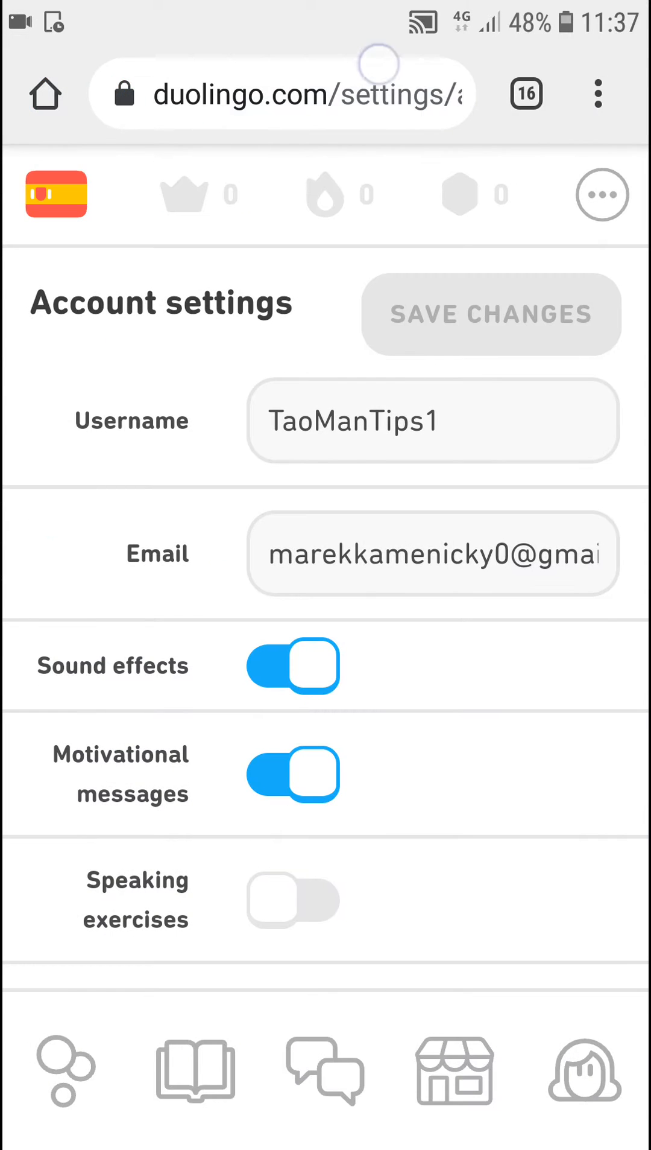
click(286, 94)
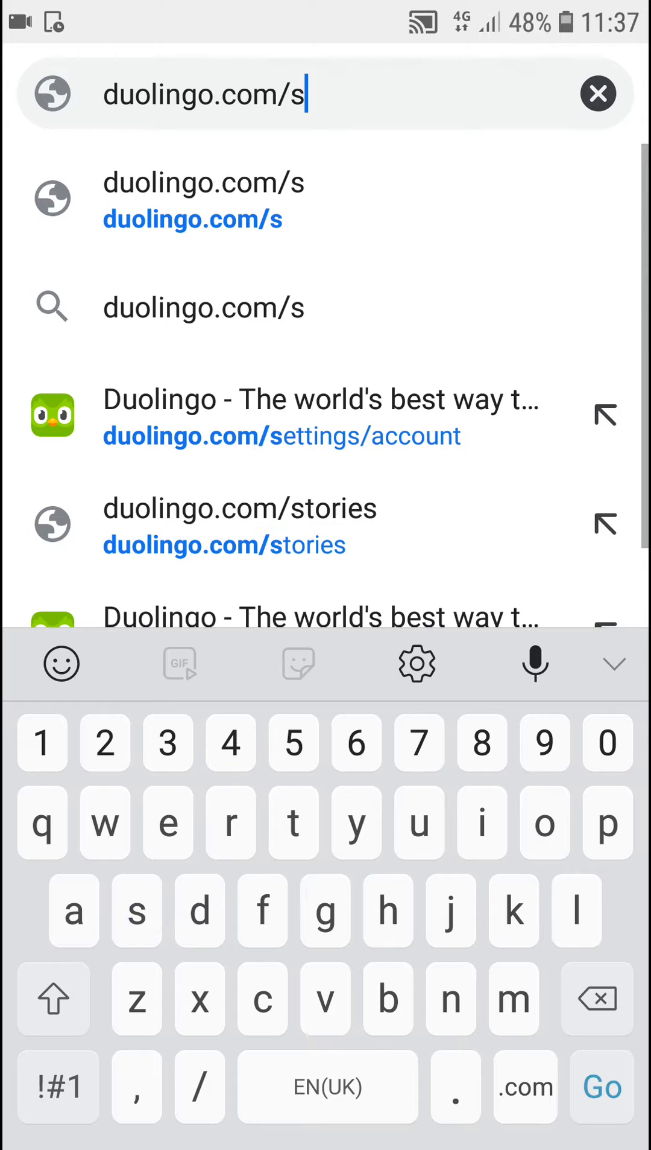
click(281, 416)
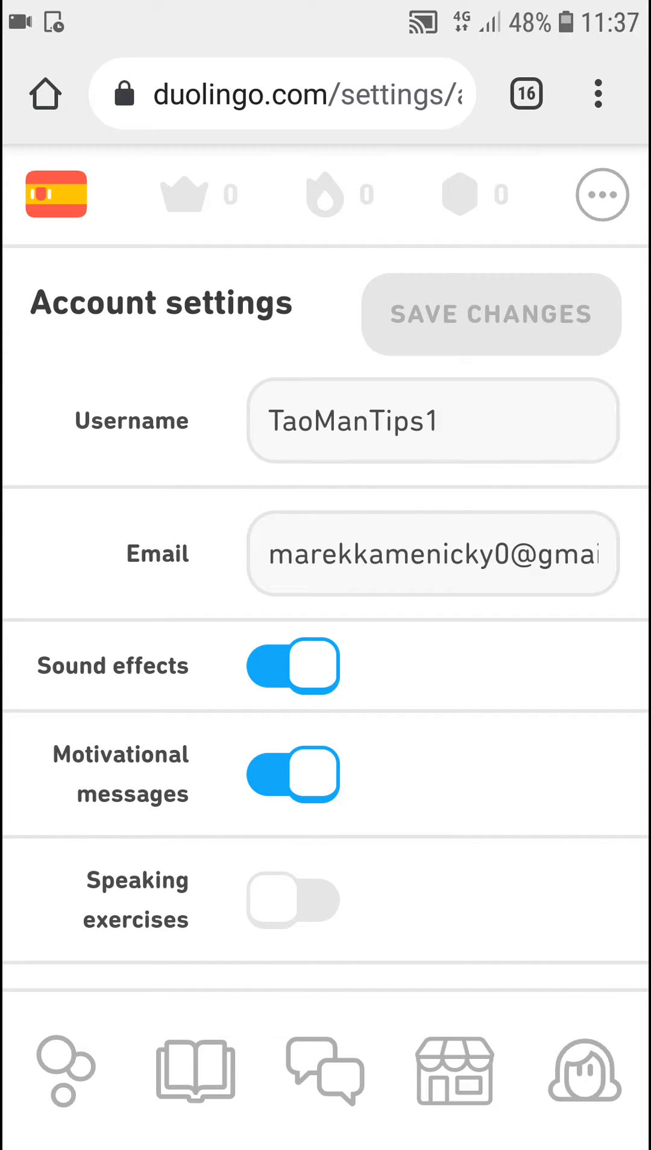
From the learning home page, open the Spanish flag's course list, then Courses
click(56, 193)
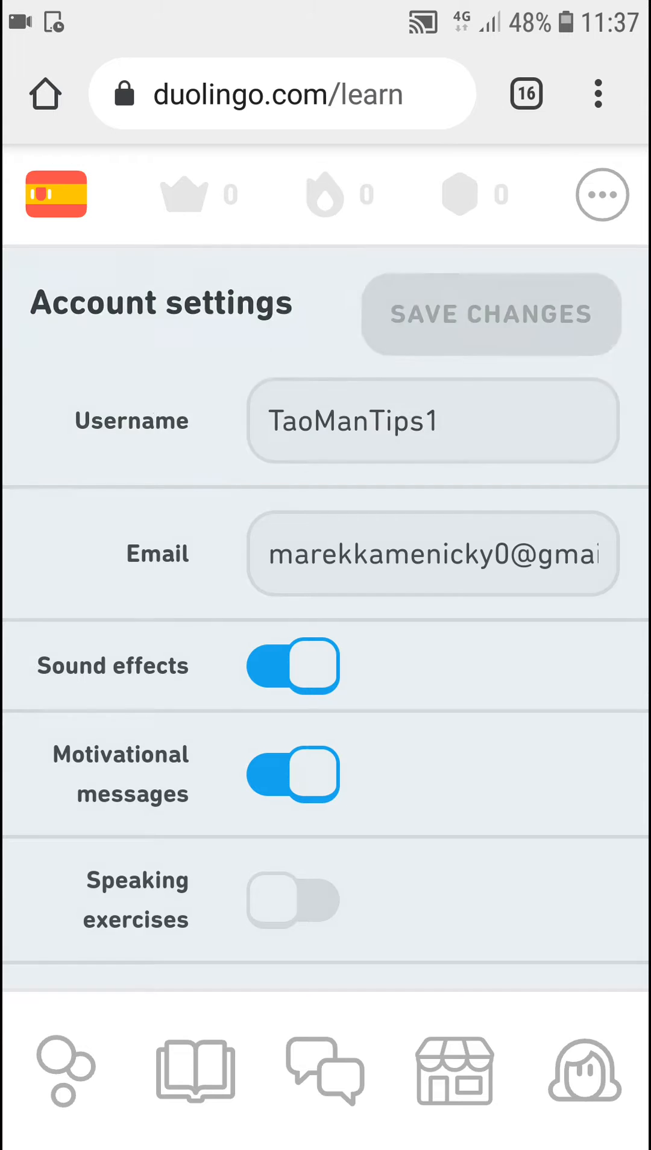
click(55, 193)
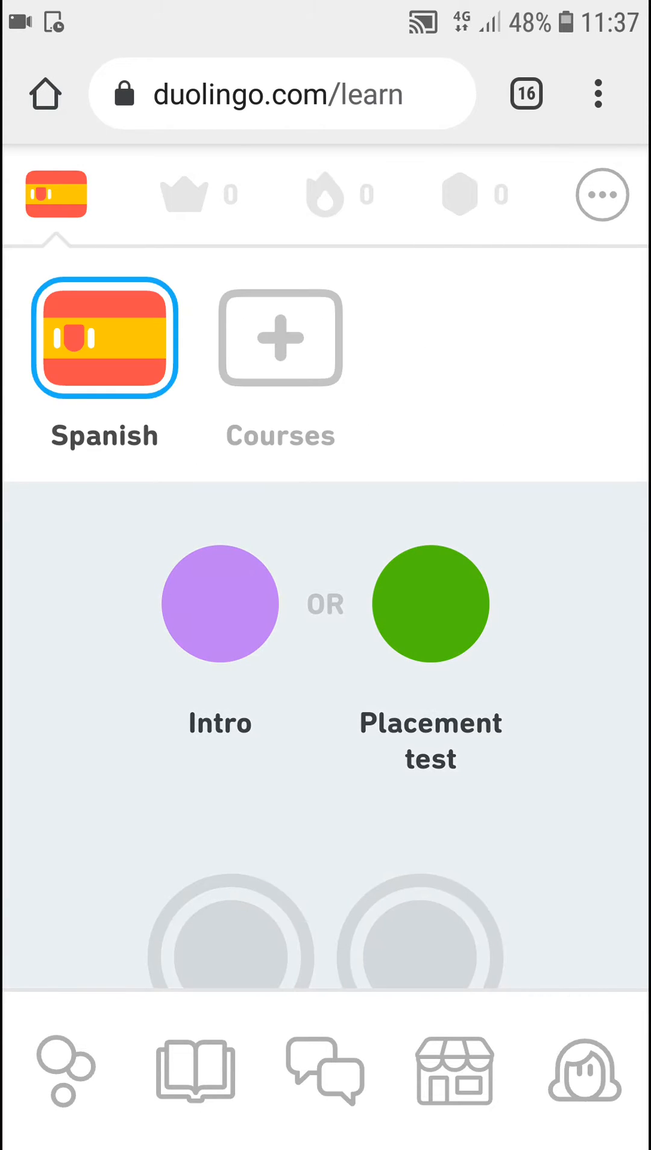
click(279, 338)
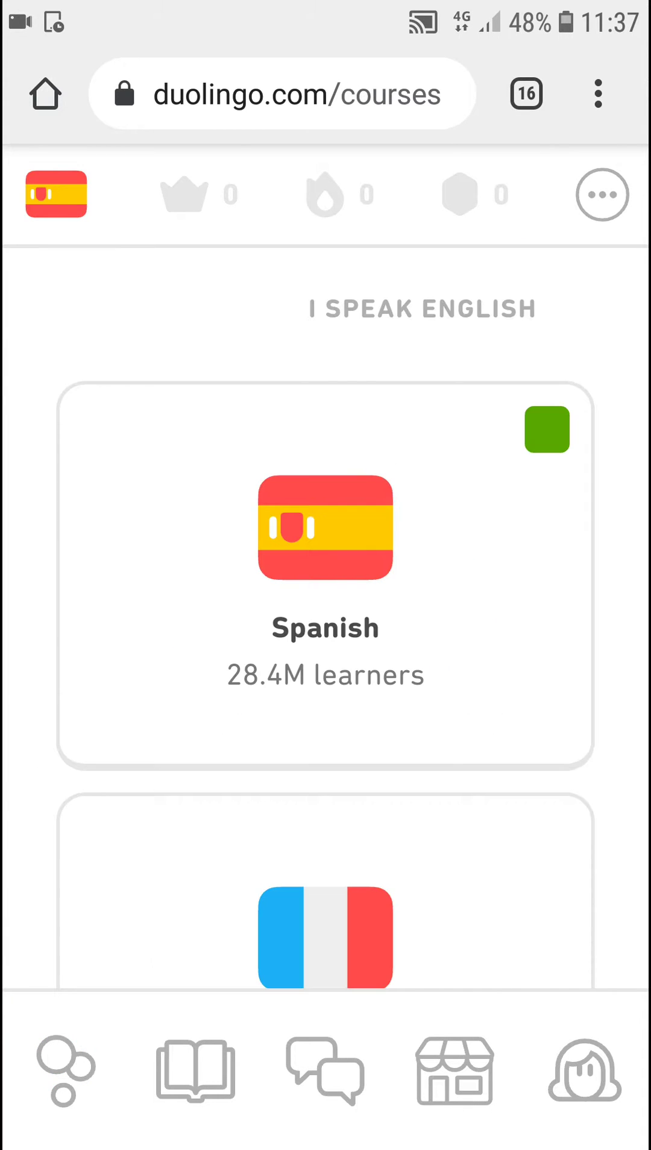
click(546, 429)
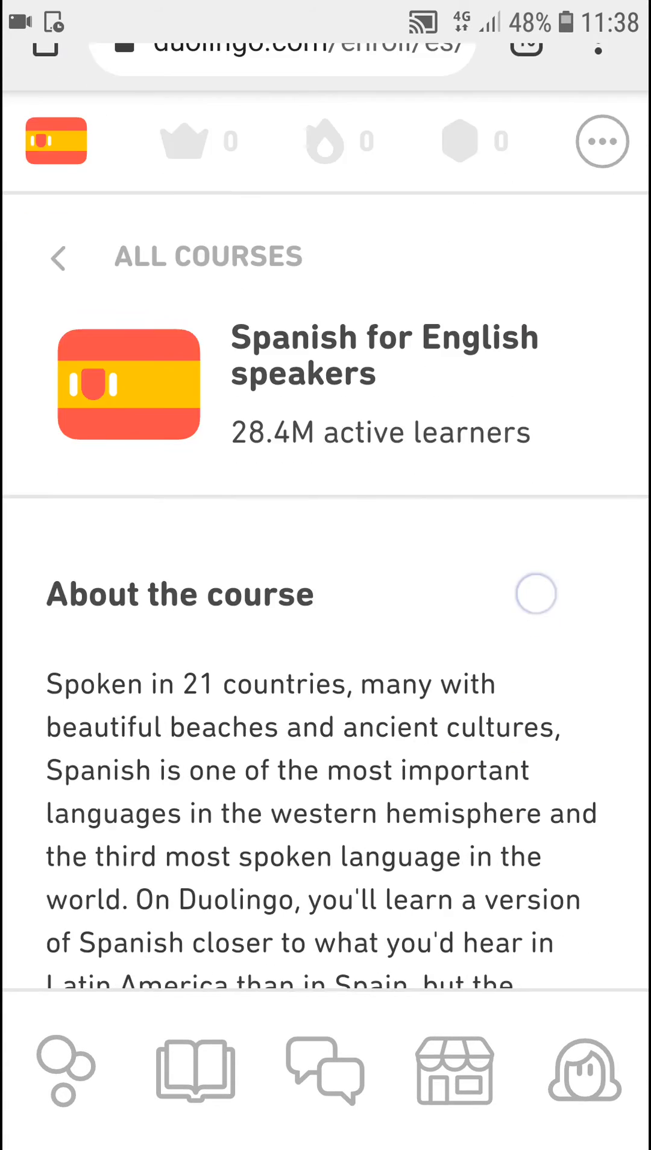
scroll(up, 3)
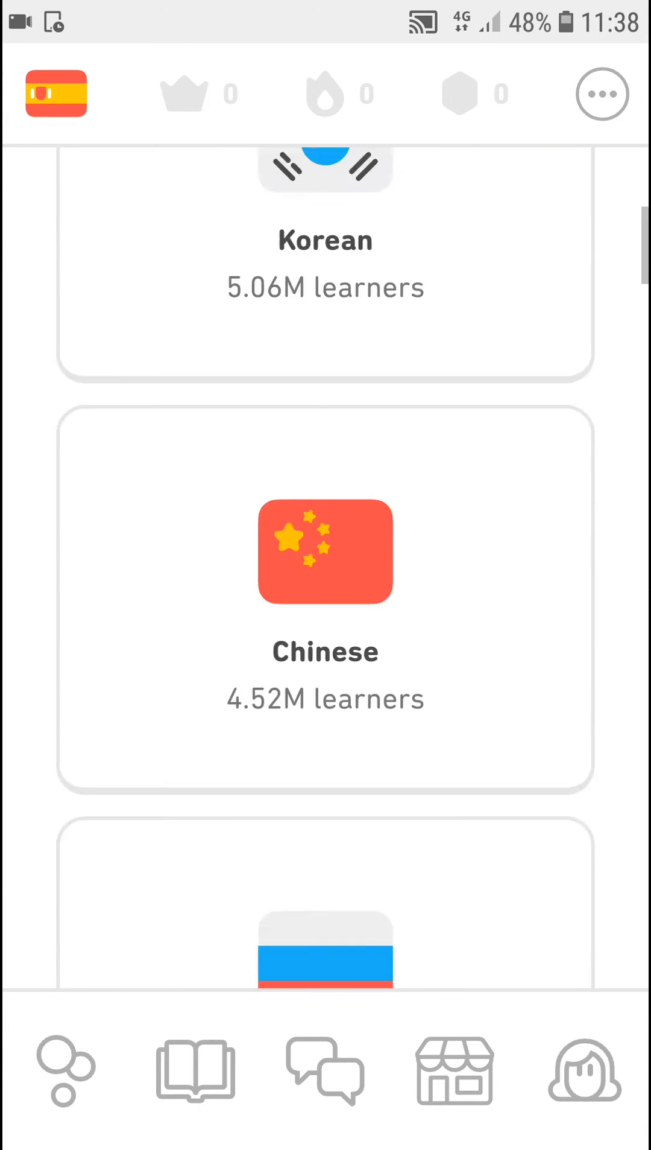
scroll(down, 3)
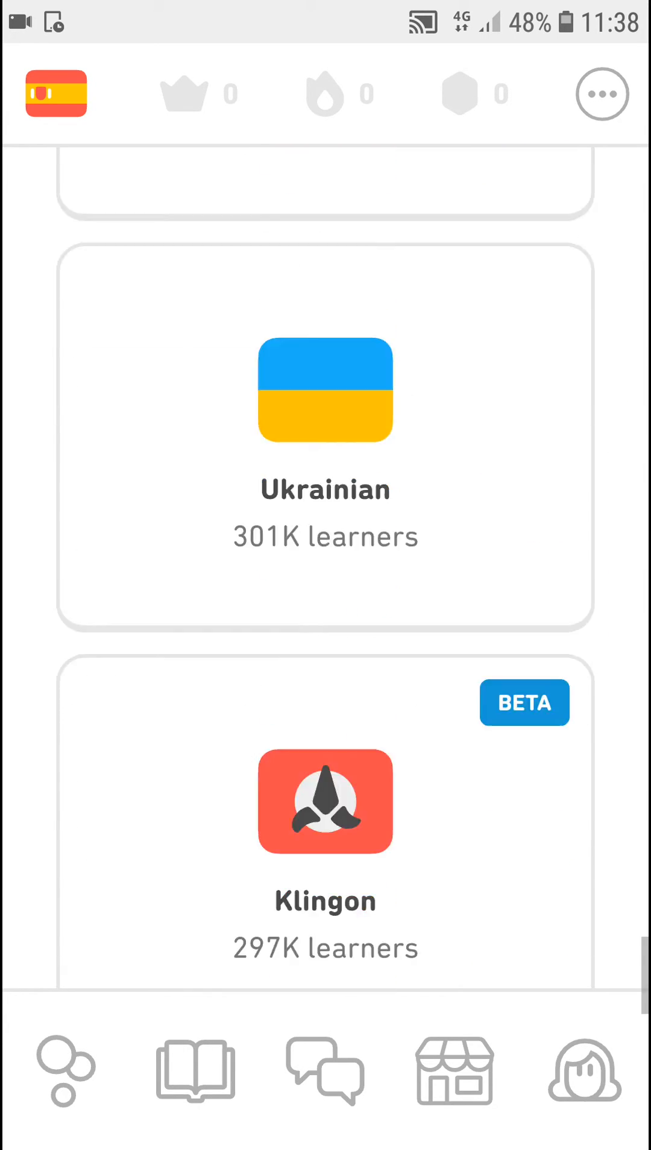
scroll(down, 3)
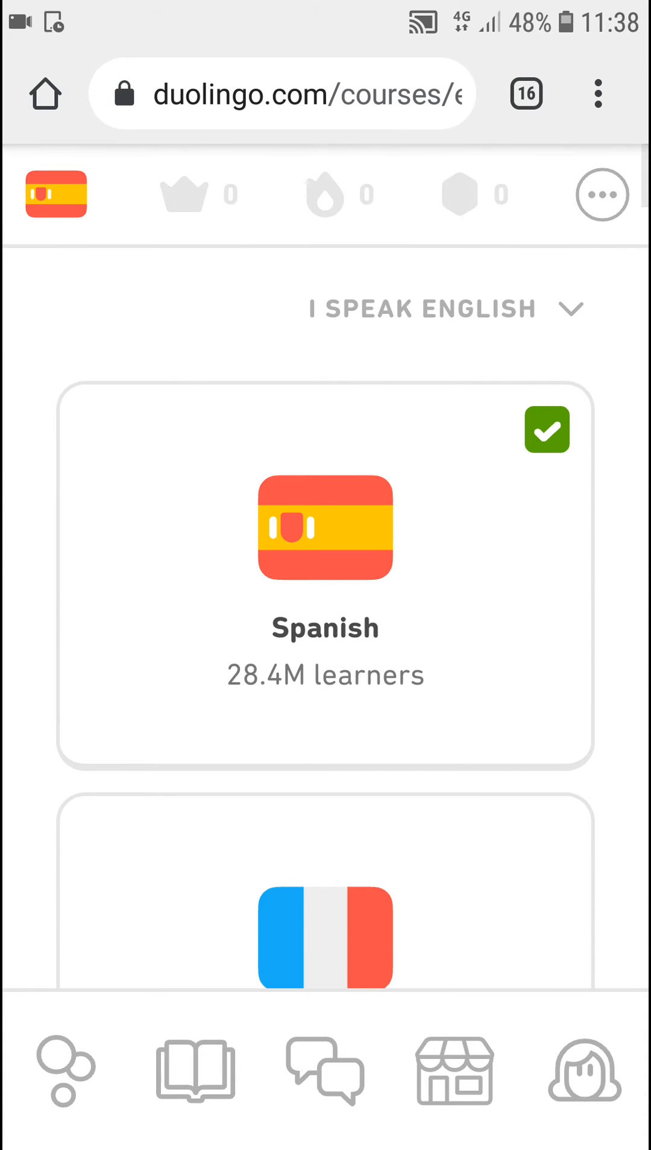
Set Italian as the base language, then start the French course
click(448, 308)
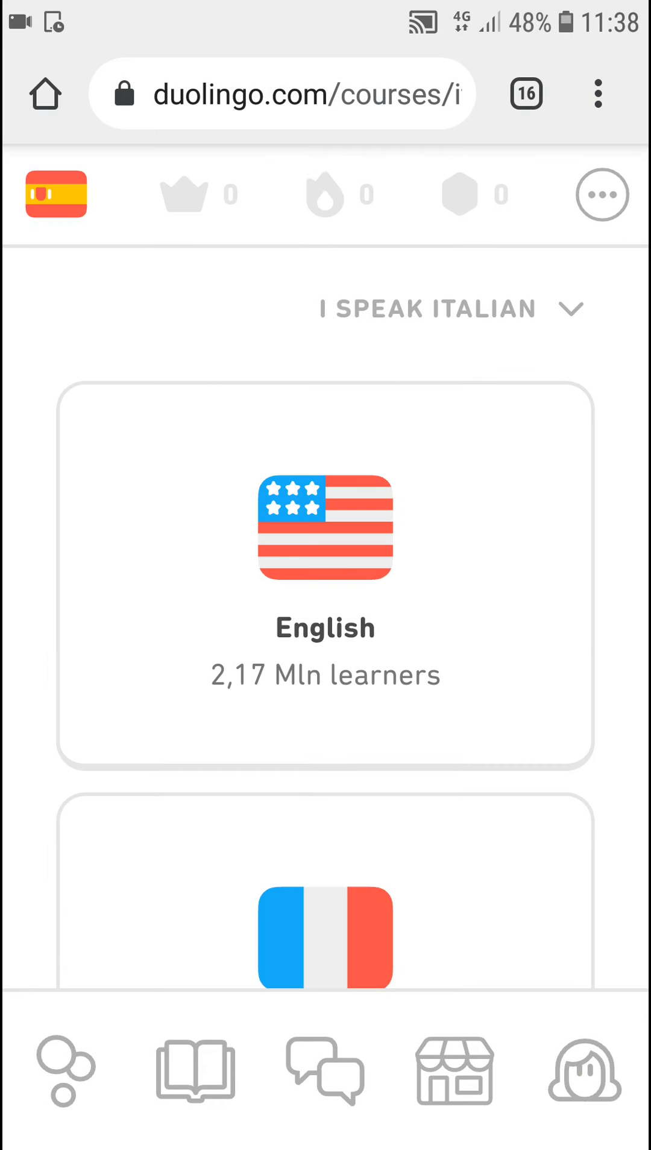
scroll(down, 3)
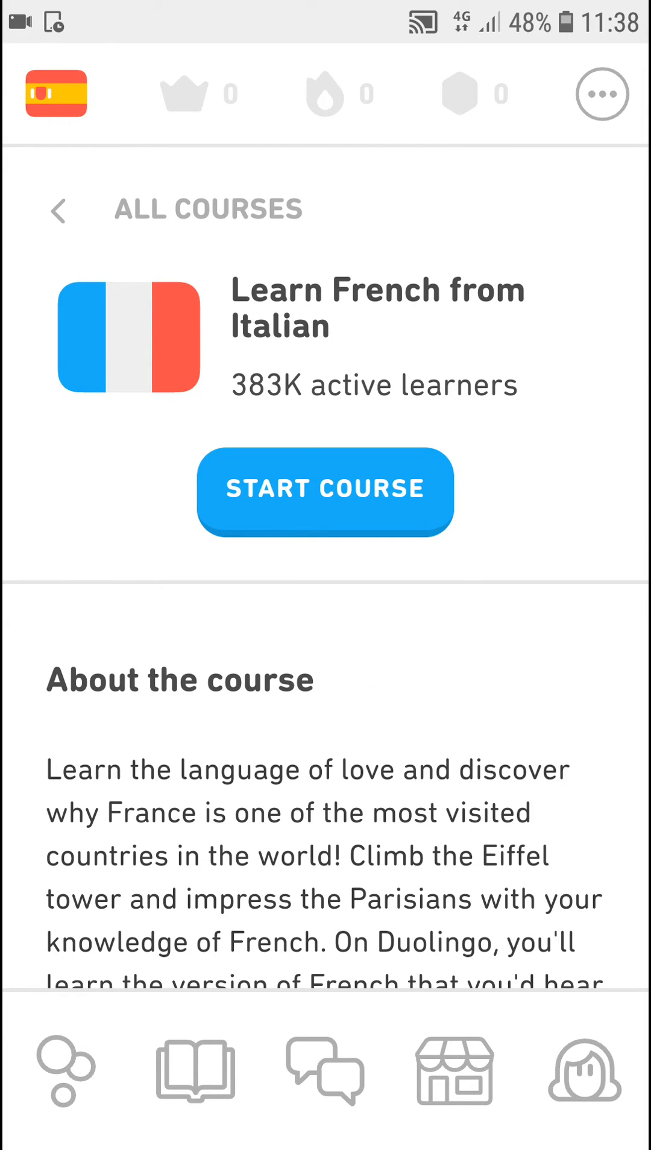
click(325, 491)
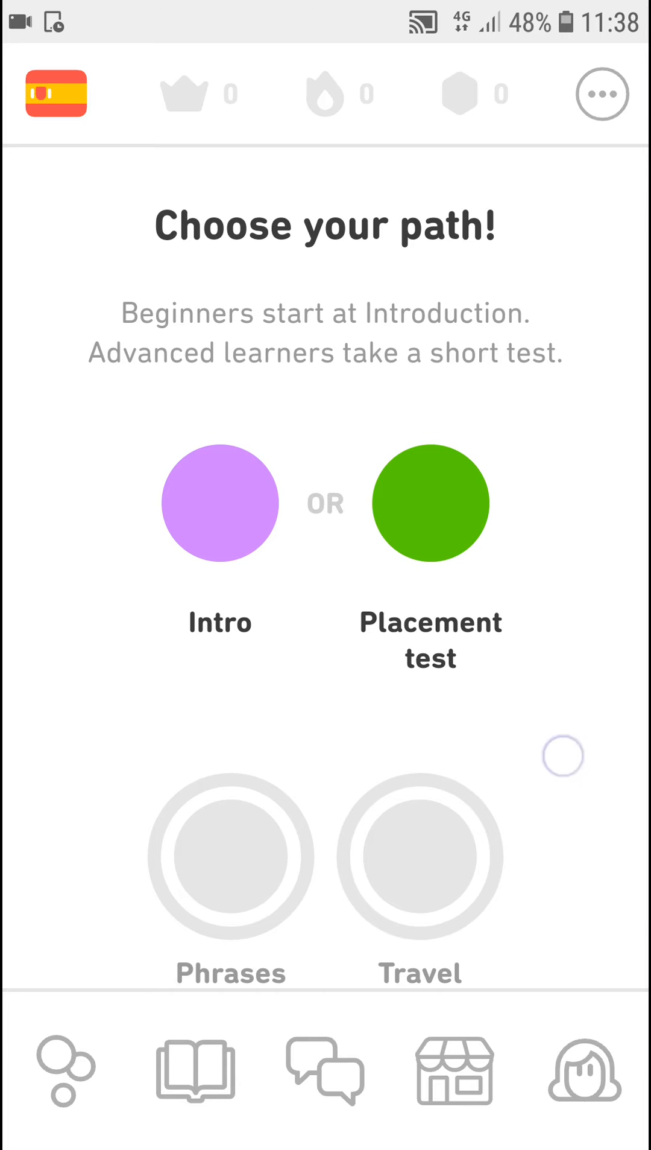